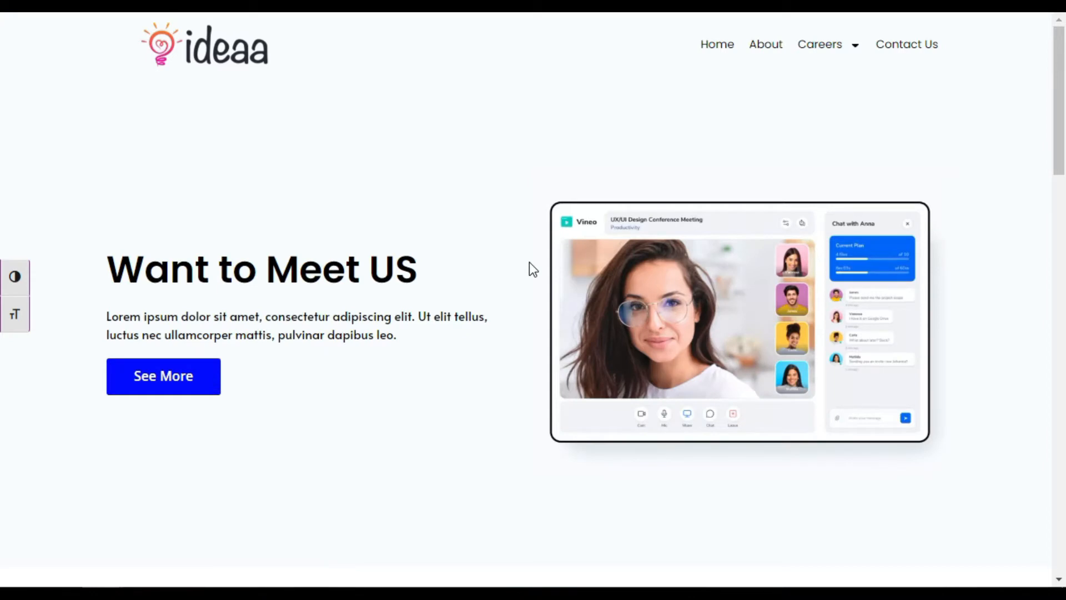
Give the 'Want to Meet US' heading a Fade In entrance animation.
scroll("down", 3)
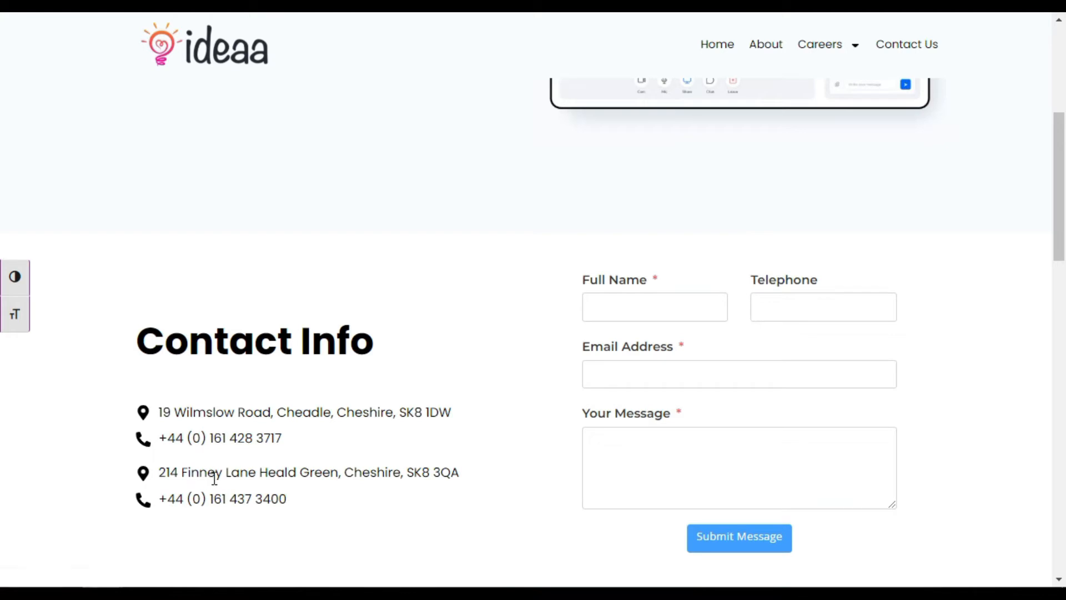
mouse_move(369, 468)
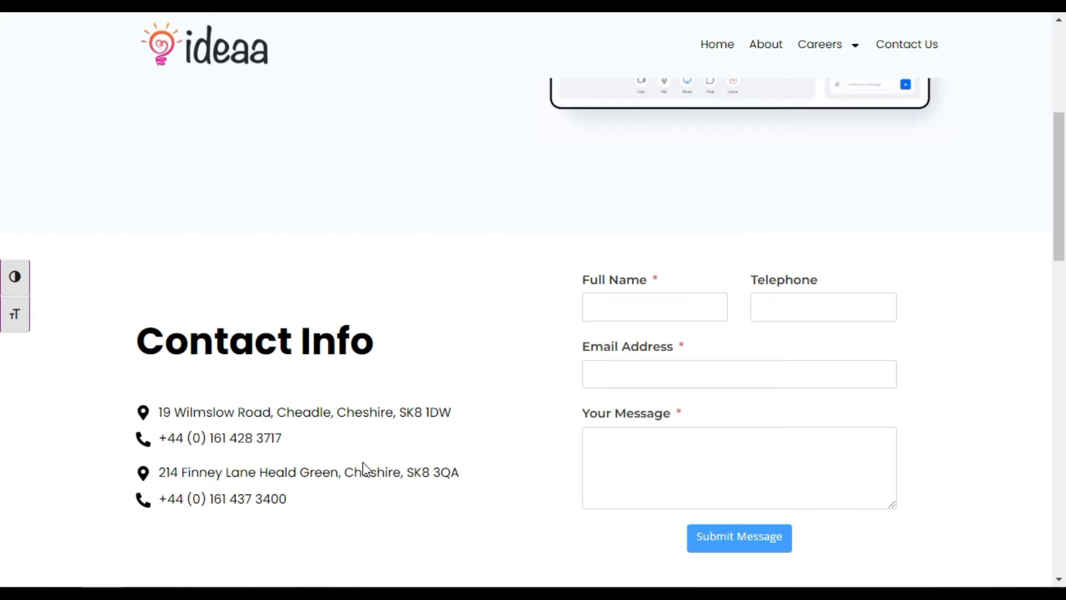
scroll("up", 3)
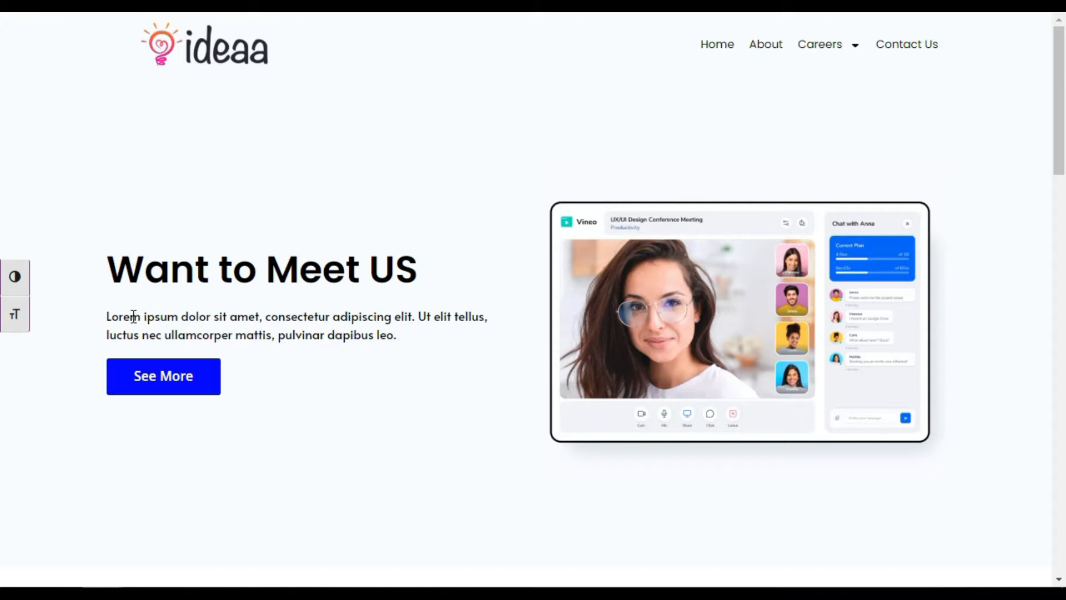
double_click(134, 316)
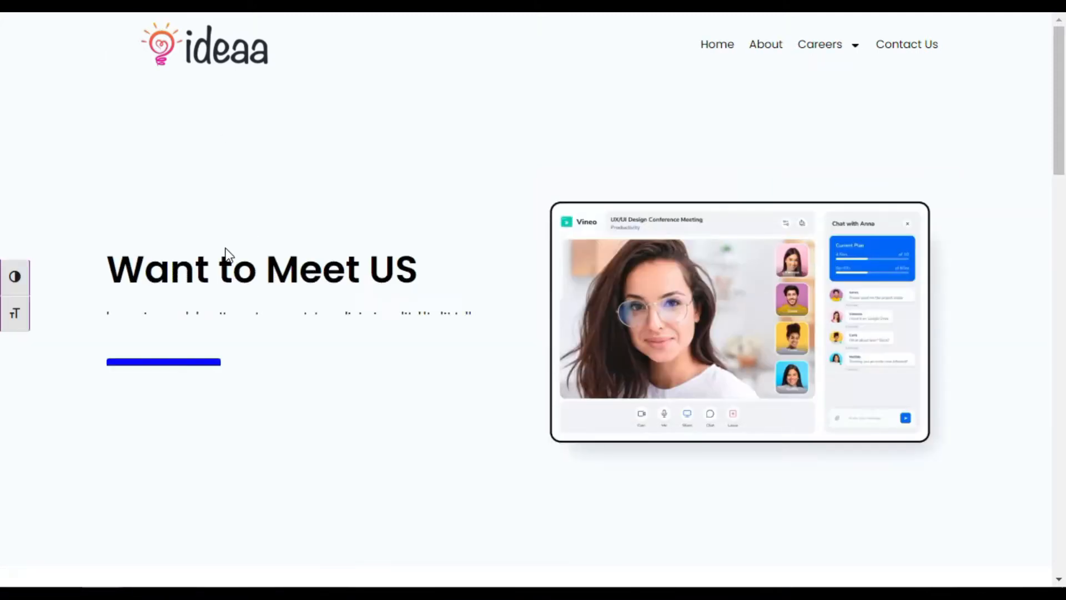
scroll("down", 3)
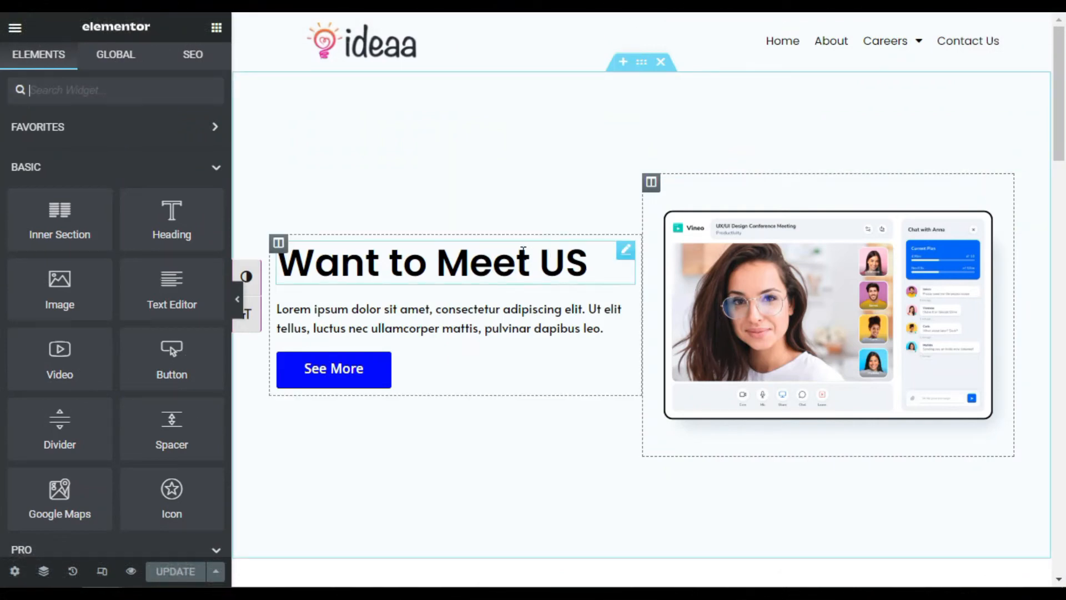
mouse_move(524, 247)
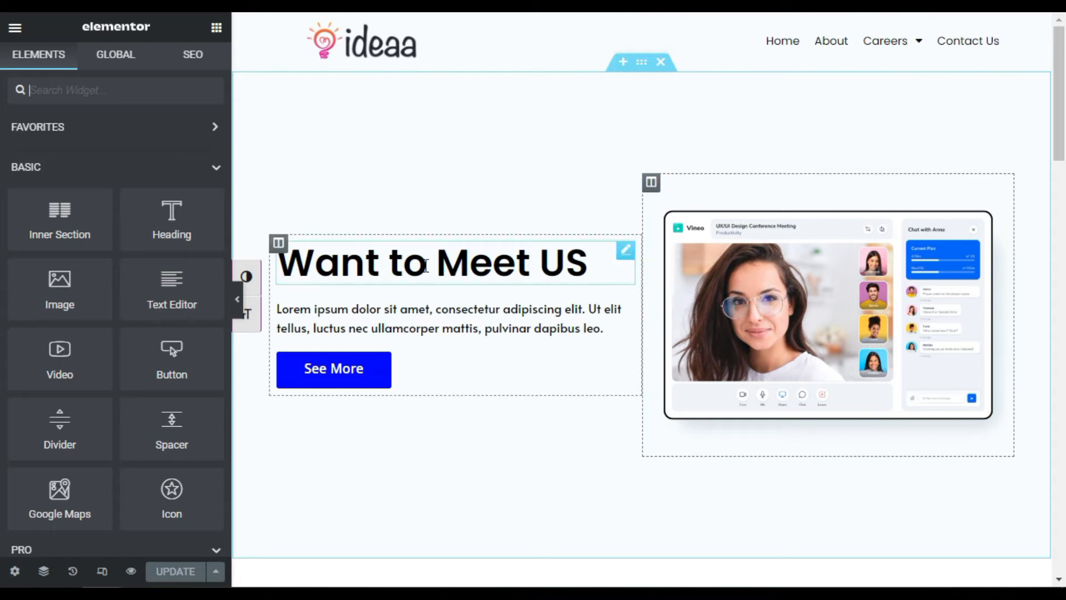
mouse_move(625, 250)
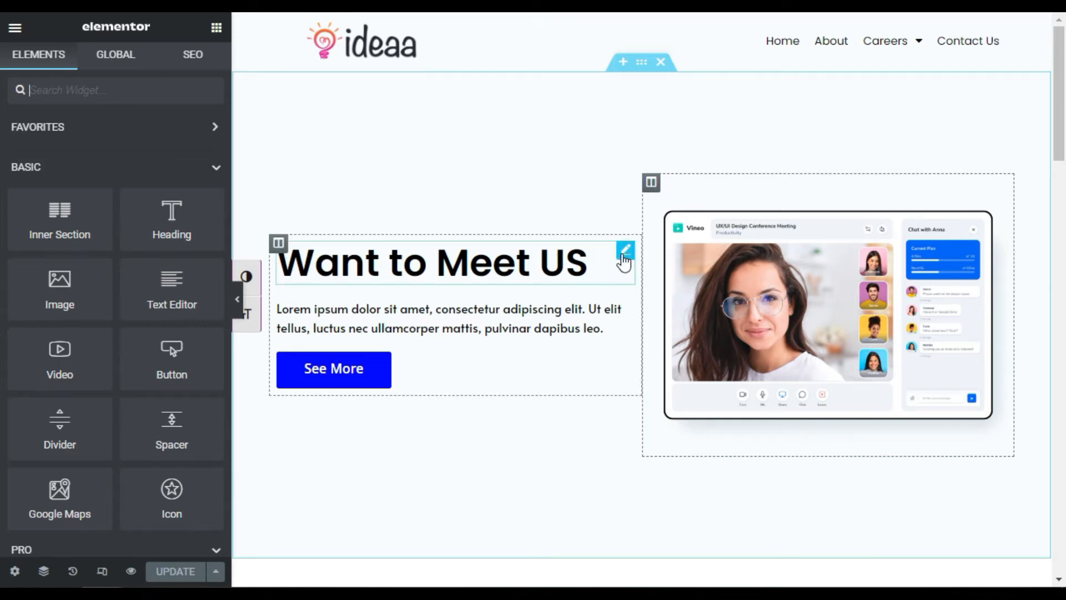
left_click(626, 251)
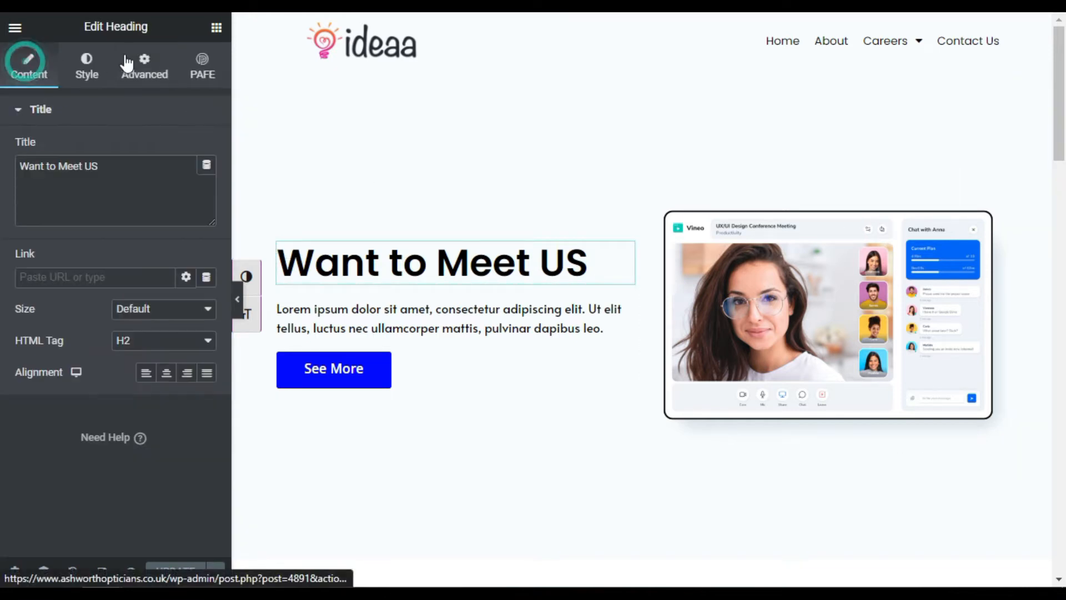
left_click(143, 61)
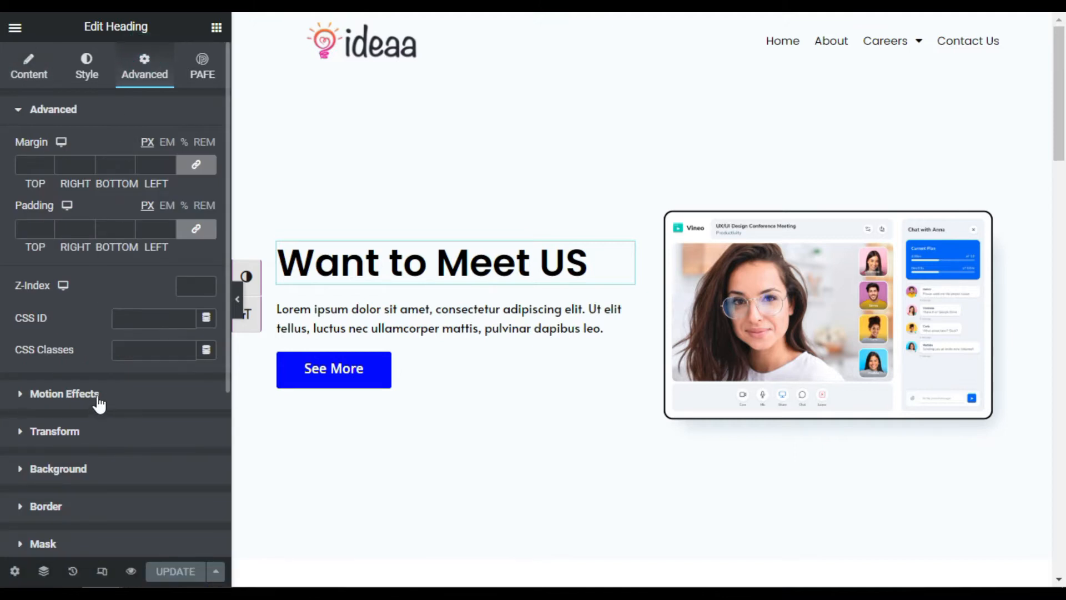
left_click(64, 393)
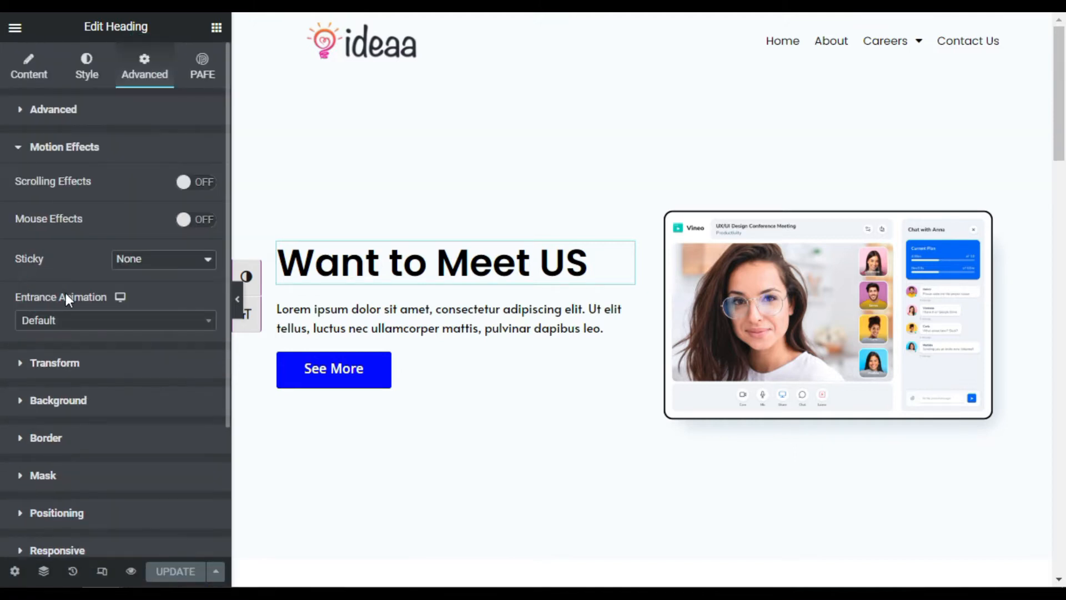
left_click(115, 320)
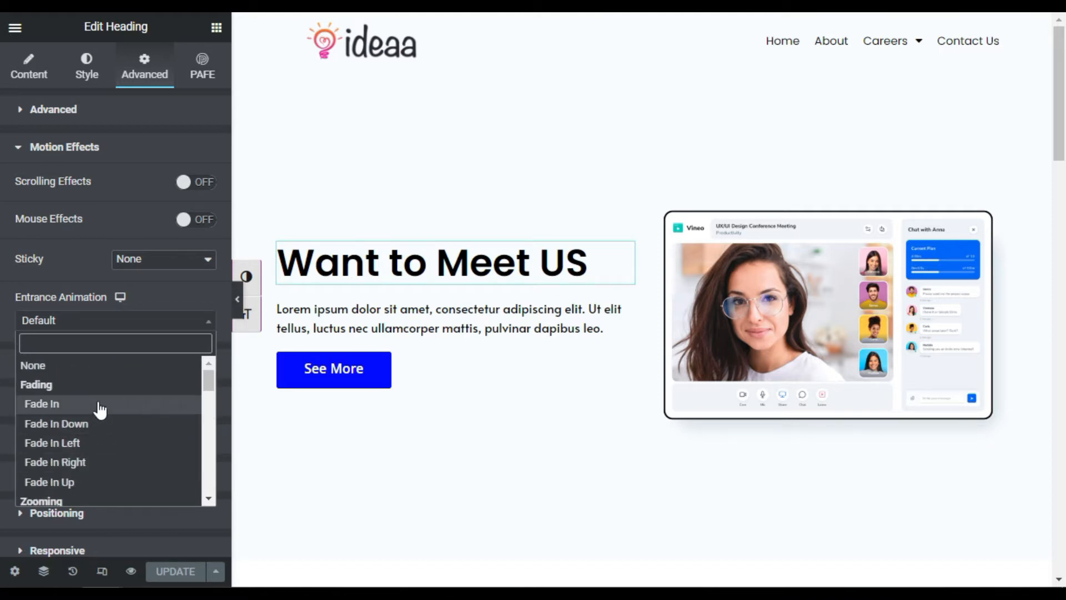
left_click(42, 403)
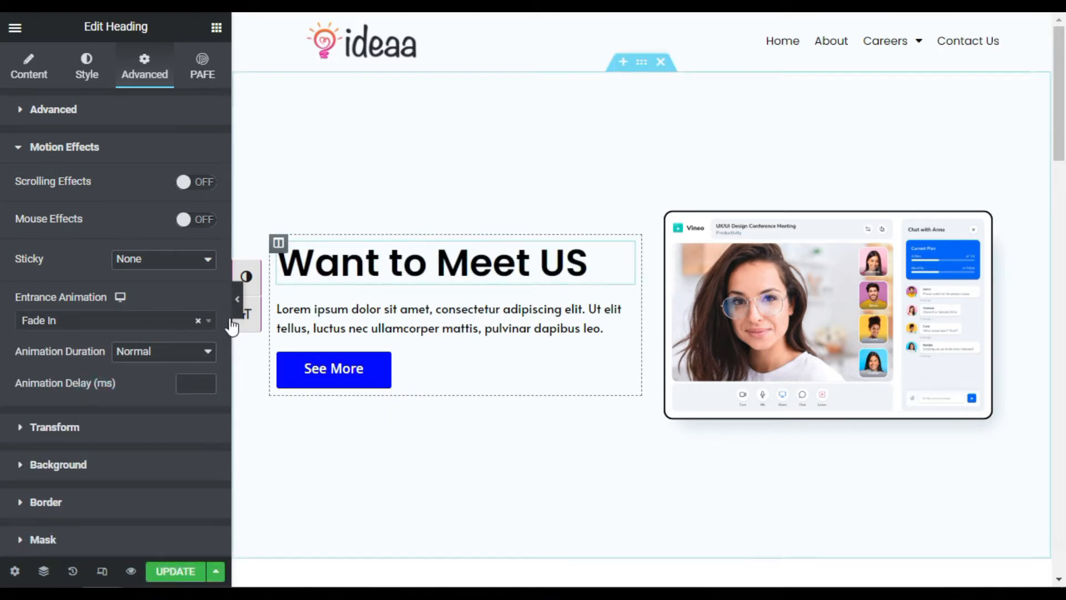
Add clip-path reveal CSS to the heading's Custom CSS and update the page.
scroll("down", 3)
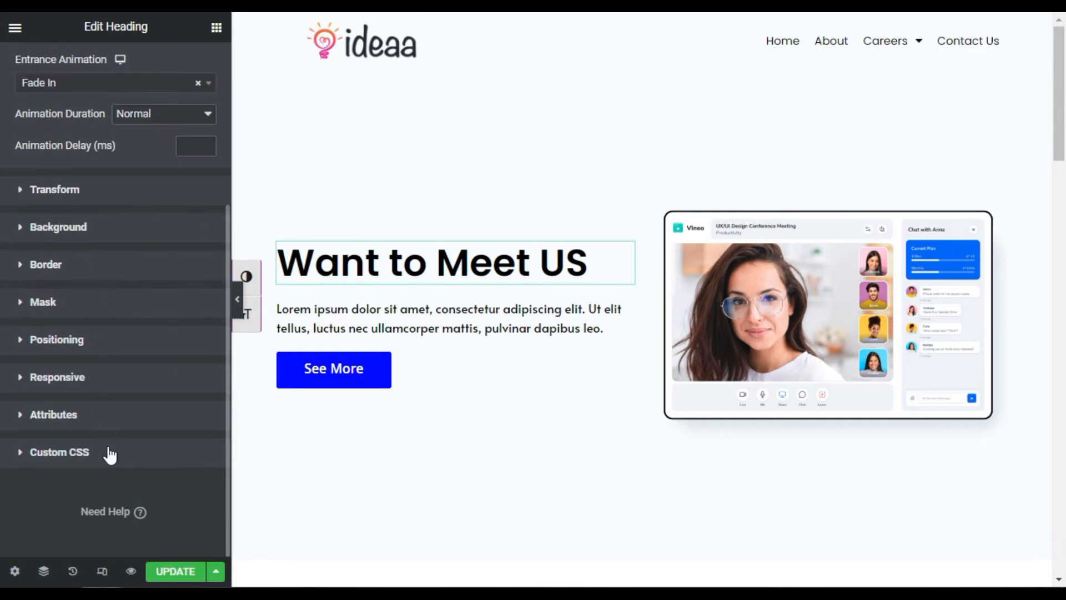
left_click(59, 452)
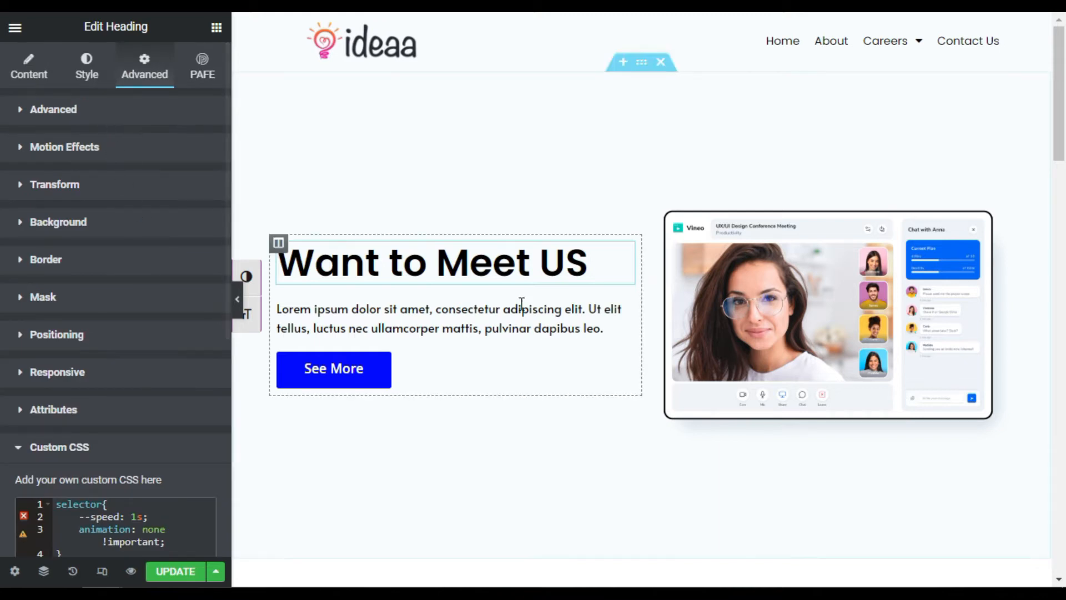
left_click(174, 571)
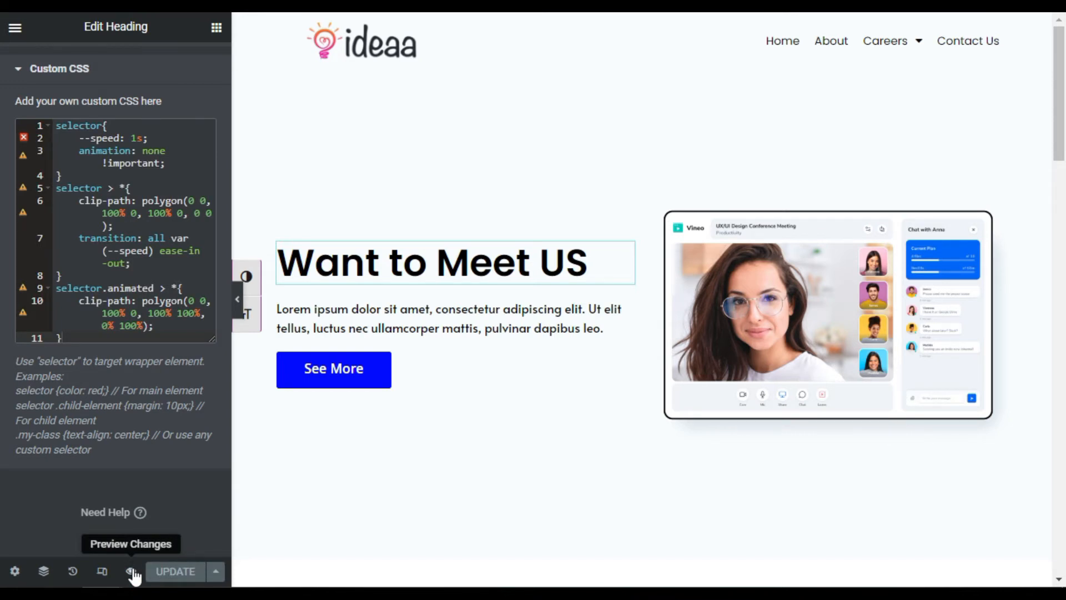
Preview the page to see the hero section with the animated heading.
left_click(129, 571)
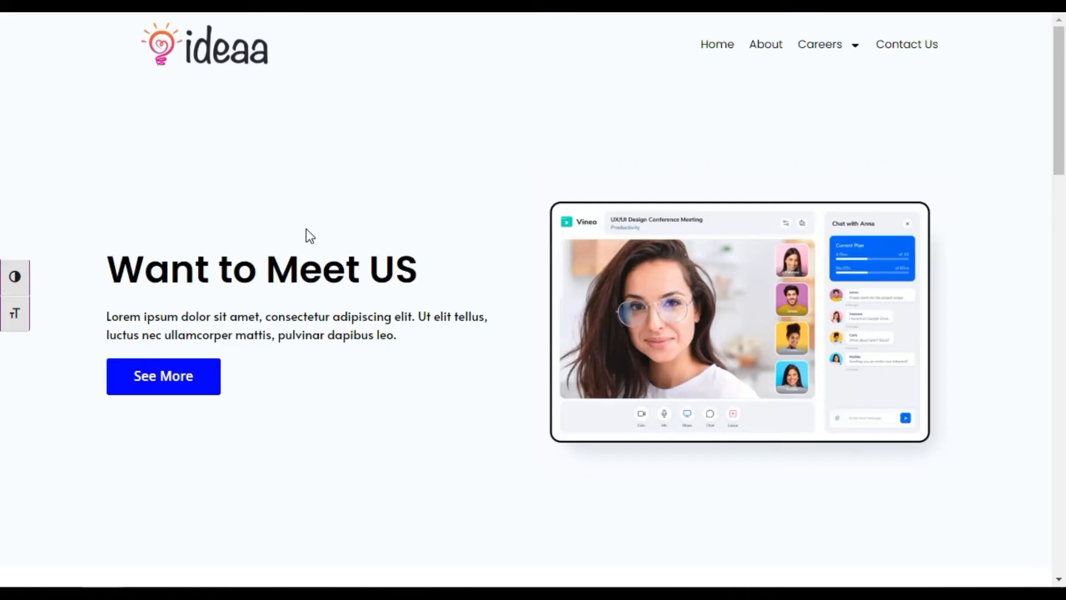
mouse_move(412, 379)
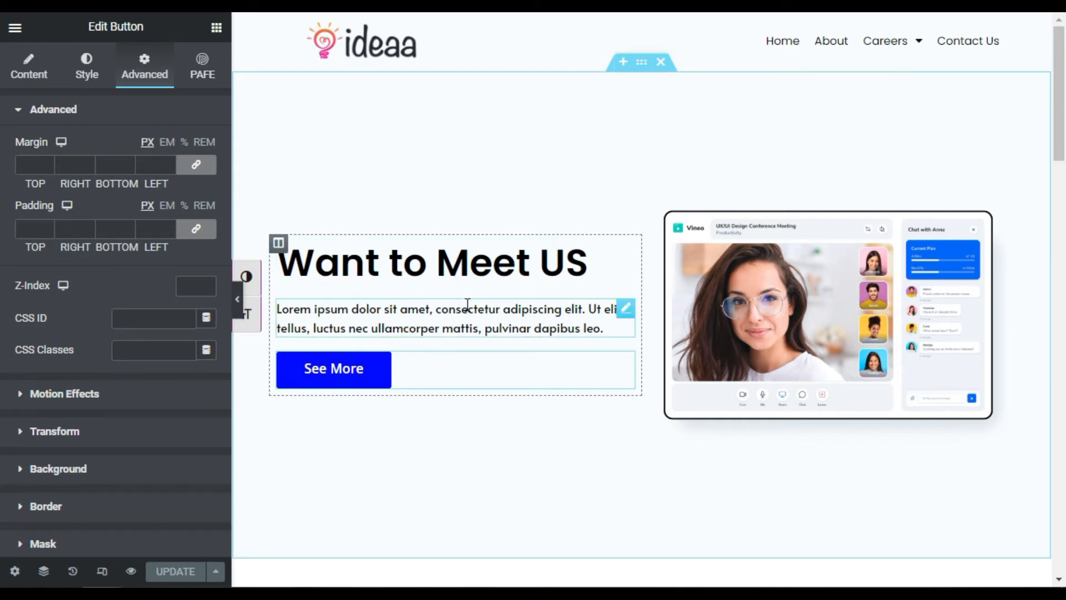
Give the left text column a Fade In entrance animation and custom CSS.
left_click(278, 243)
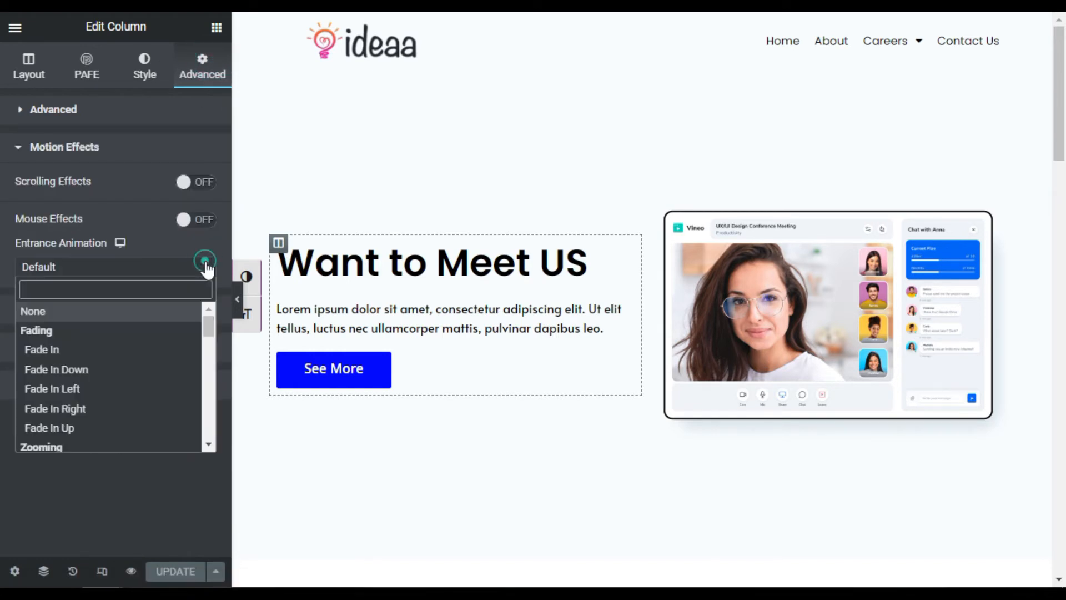
left_click(42, 349)
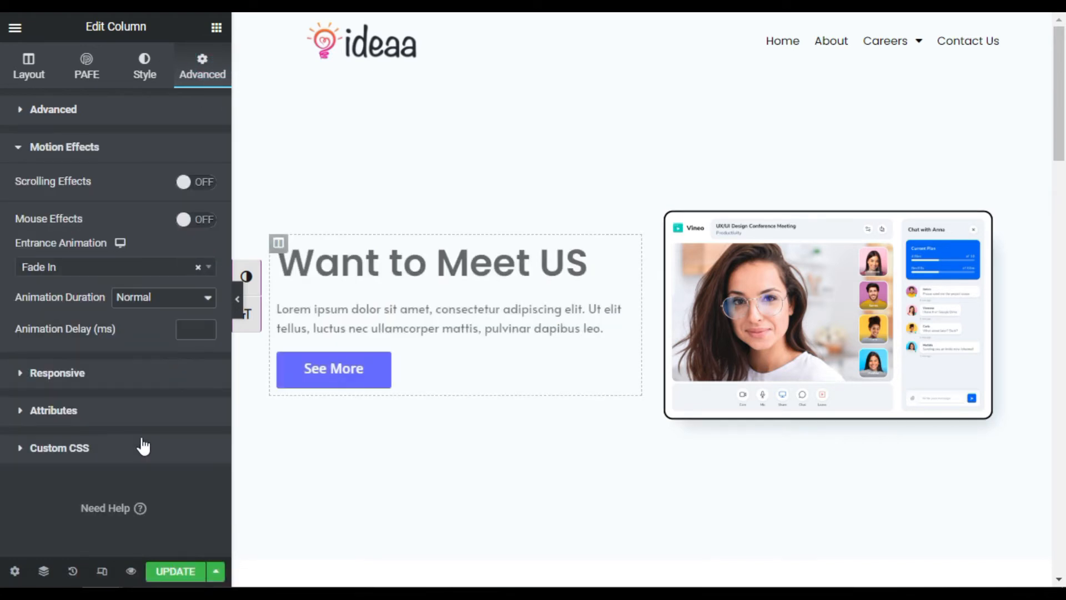
left_click(58, 447)
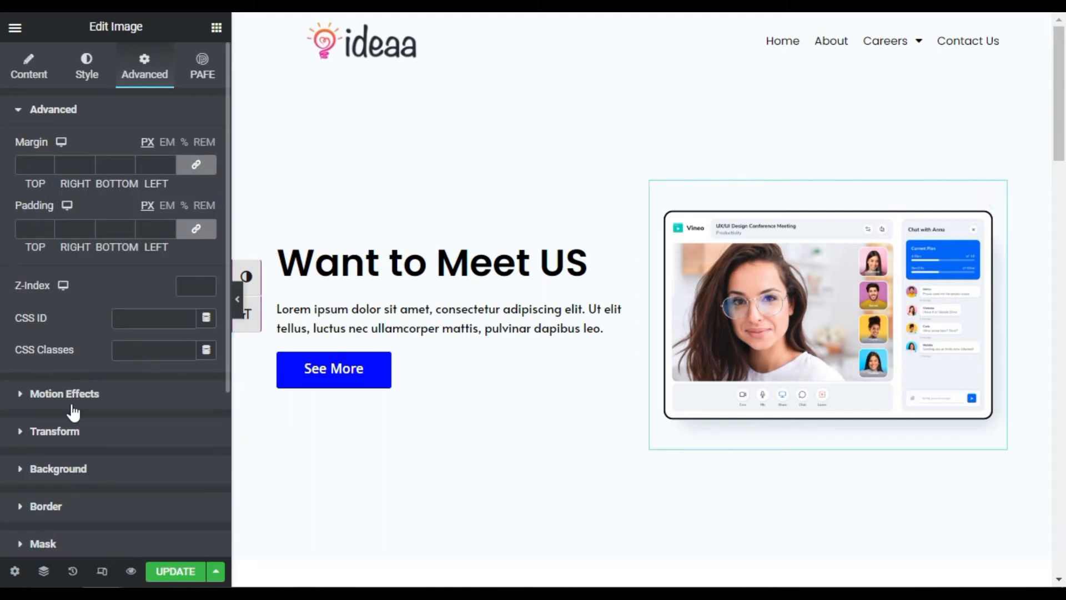
Add clip-path reveal CSS to the hero image and update the page.
left_click(64, 393)
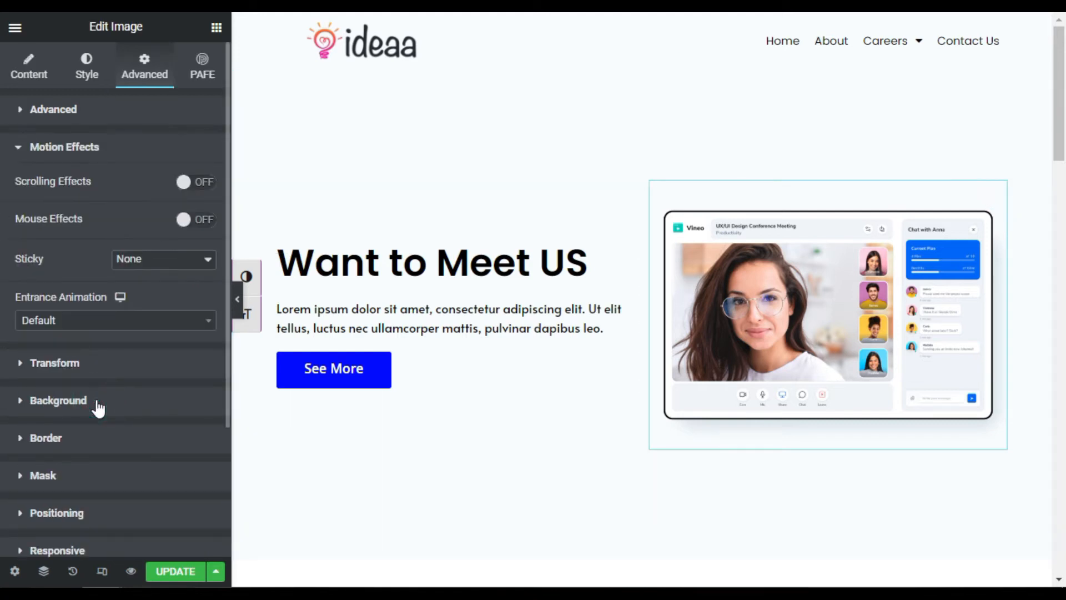
left_click(113, 321)
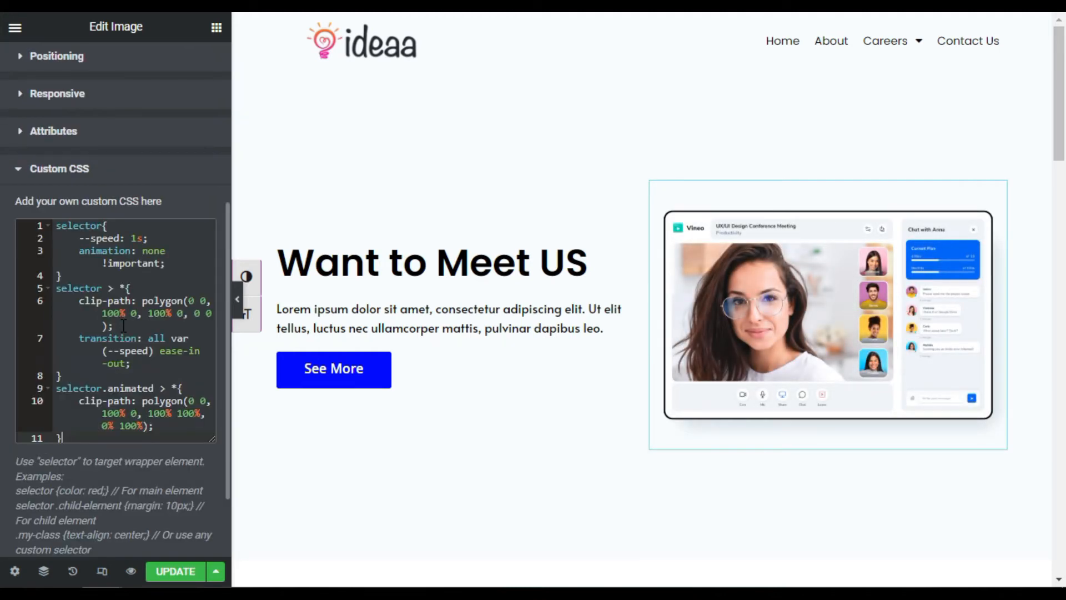
scroll("down", 3)
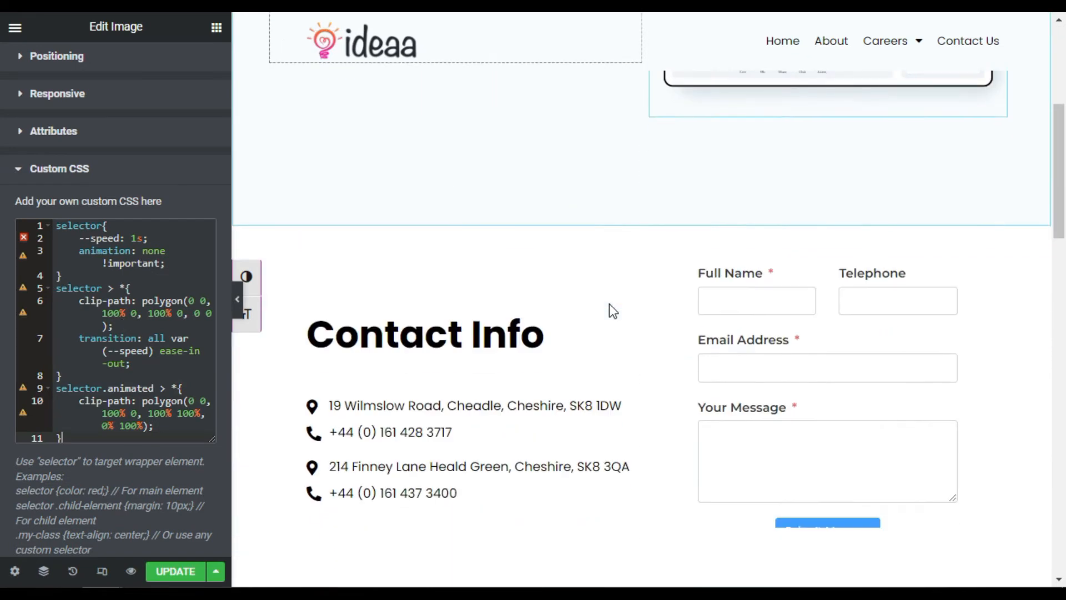
left_click(175, 572)
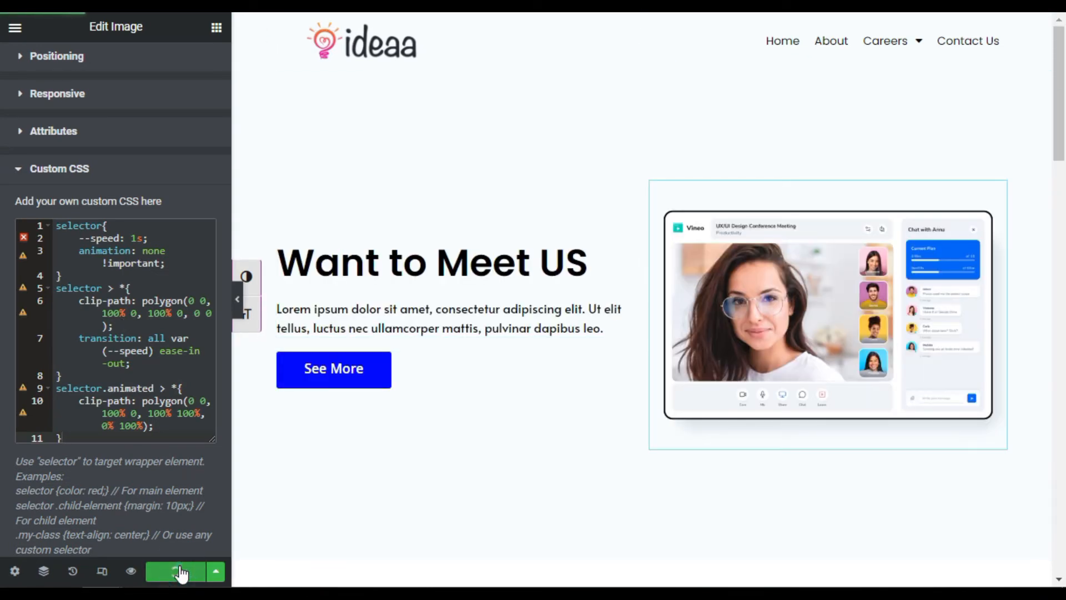
Finish saving the page update and preview the saved changes.
left_click(176, 572)
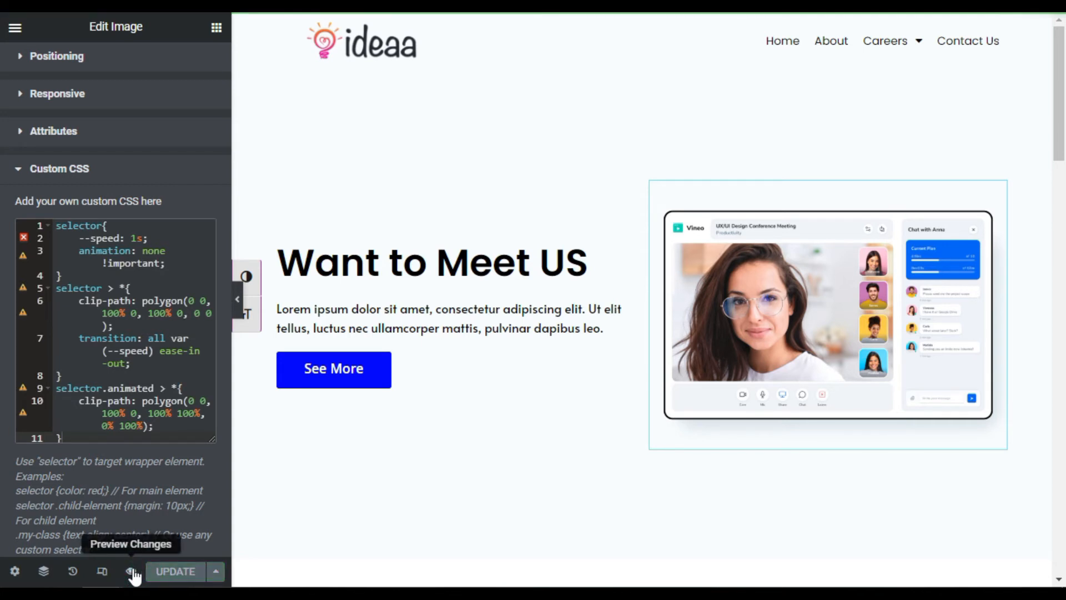
left_click(130, 573)
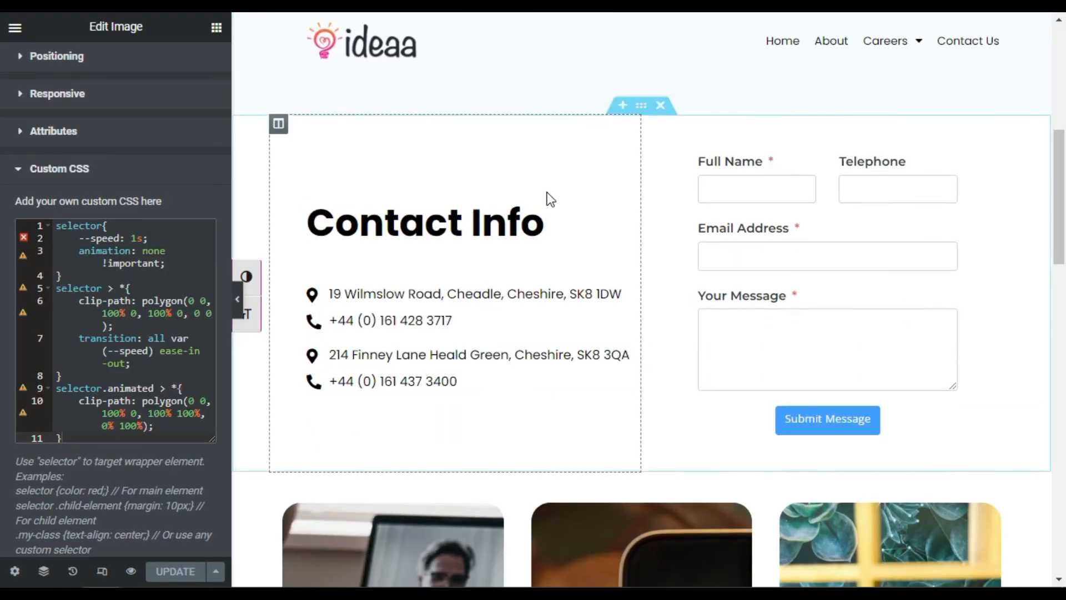
Set the Contact Info heading's entrance animation to Fade In.
left_click(424, 222)
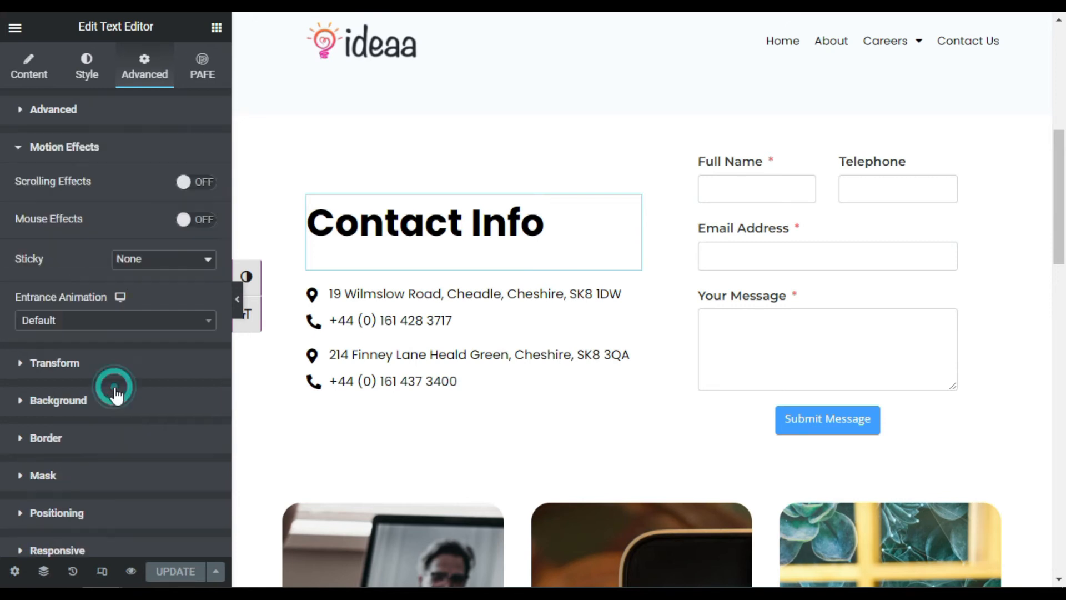
left_click(115, 321)
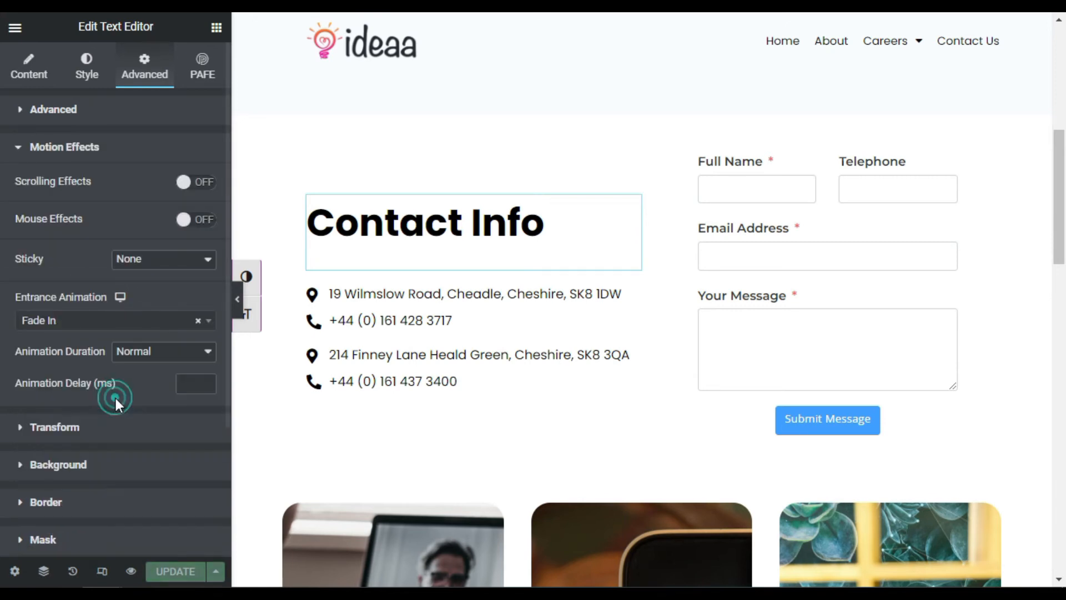
scroll("down", 3)
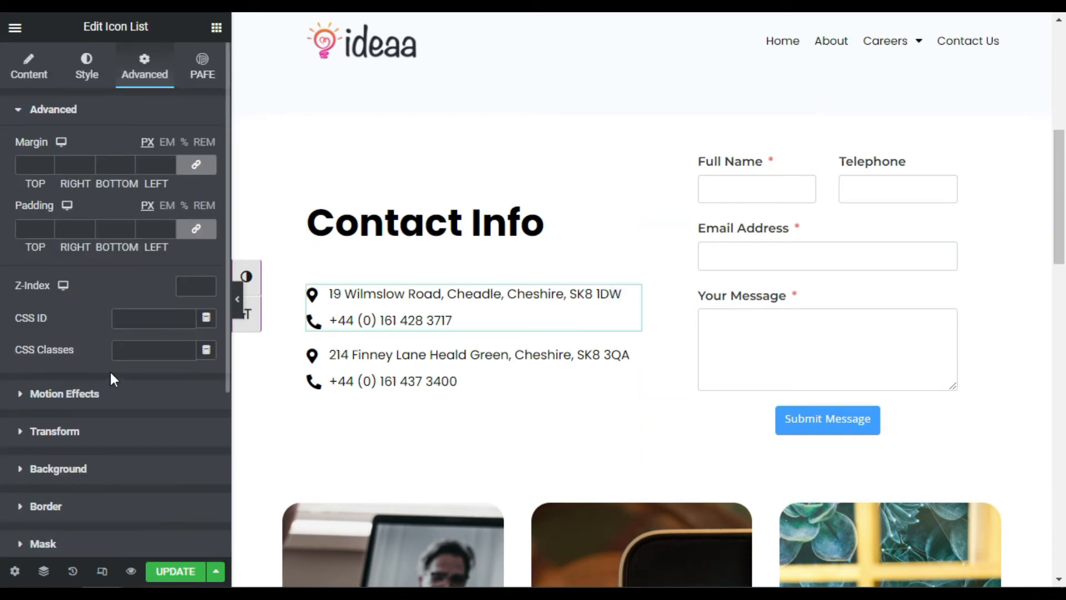
Give both address lists a Fade In entrance and clip-path reveal CSS, then update.
left_click(65, 394)
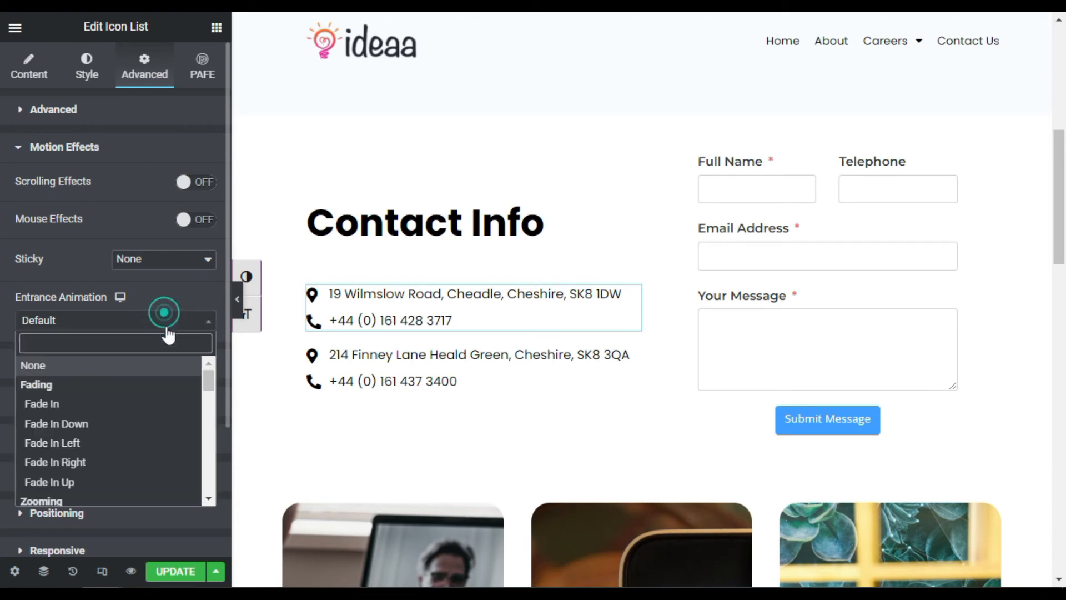
left_click(42, 403)
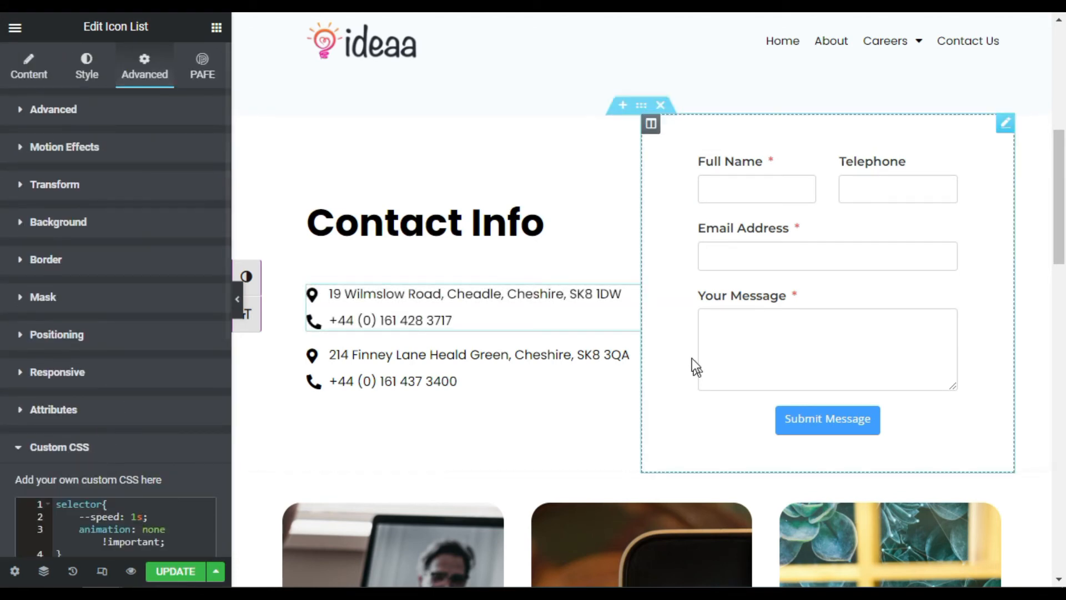
left_click(51, 109)
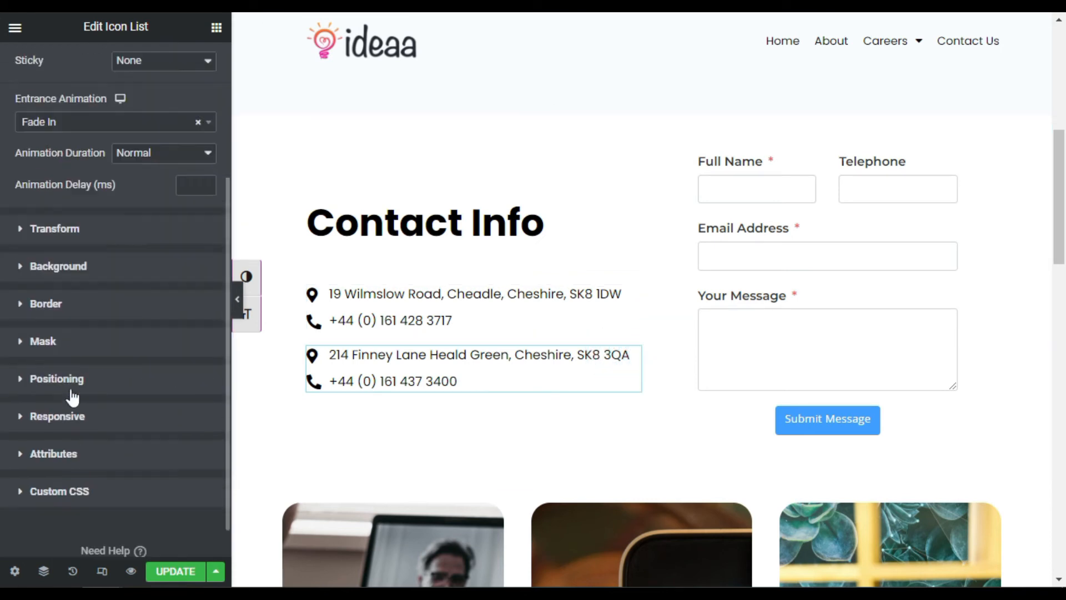
left_click(58, 492)
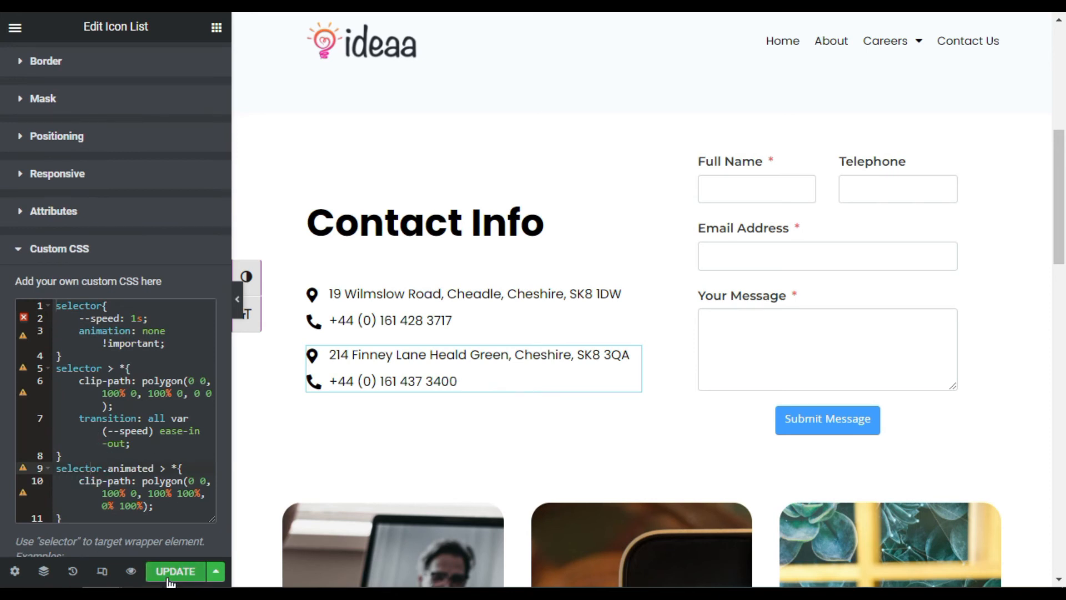
left_click(175, 571)
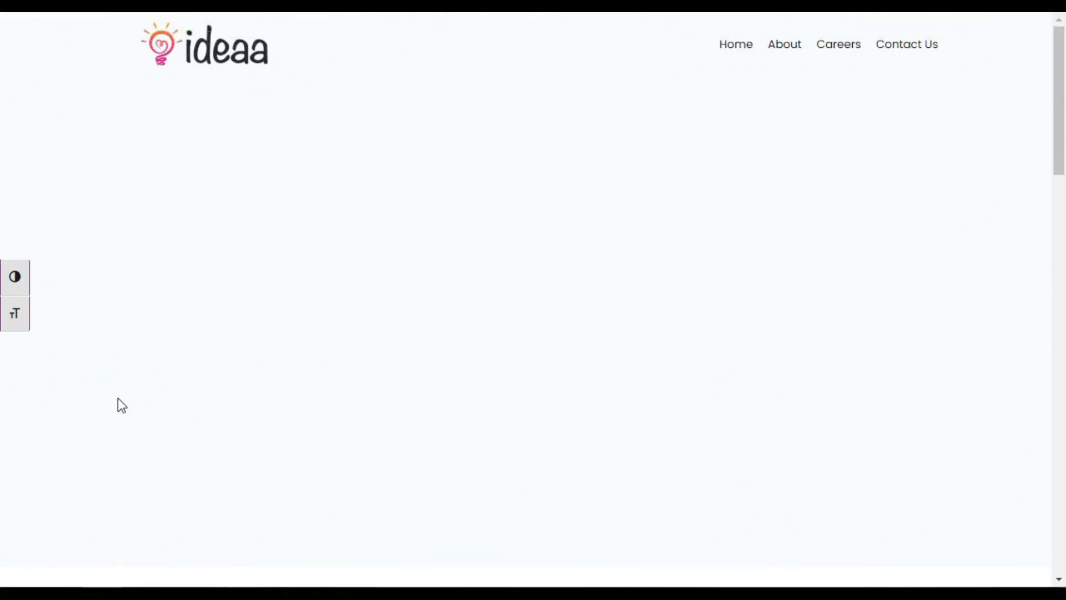
Scroll the live page down to watch the Contact Info section and form reveal.
scroll("down", 3)
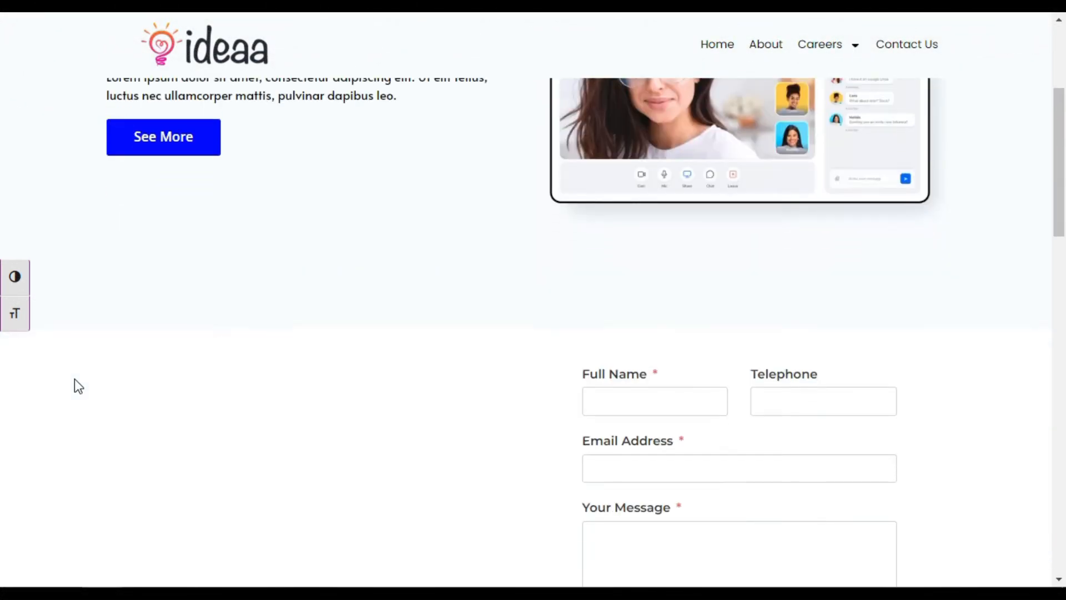
scroll("down", 3)
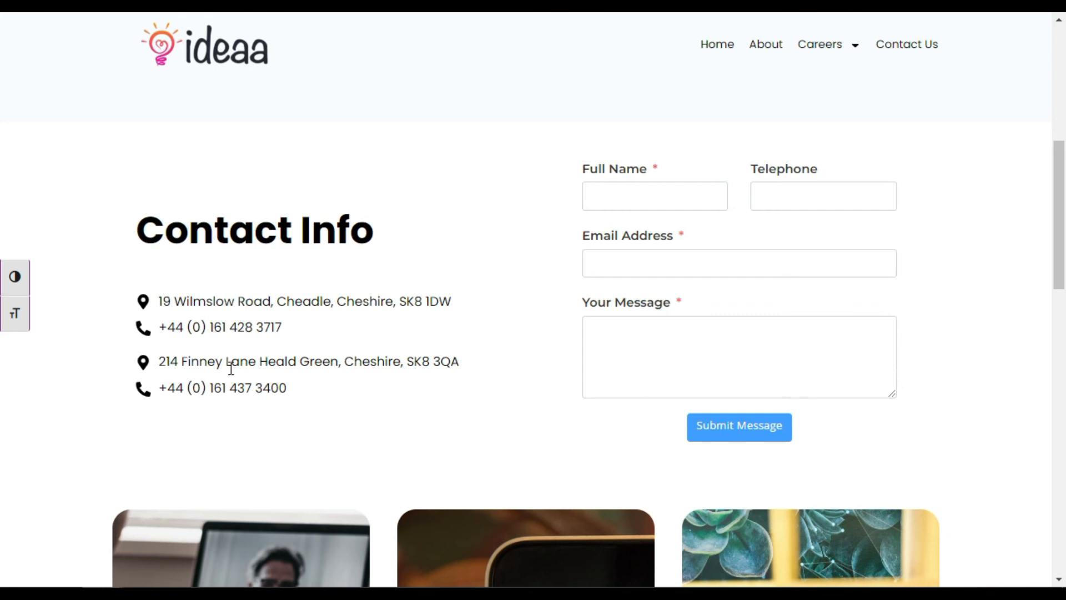
mouse_move(50, 460)
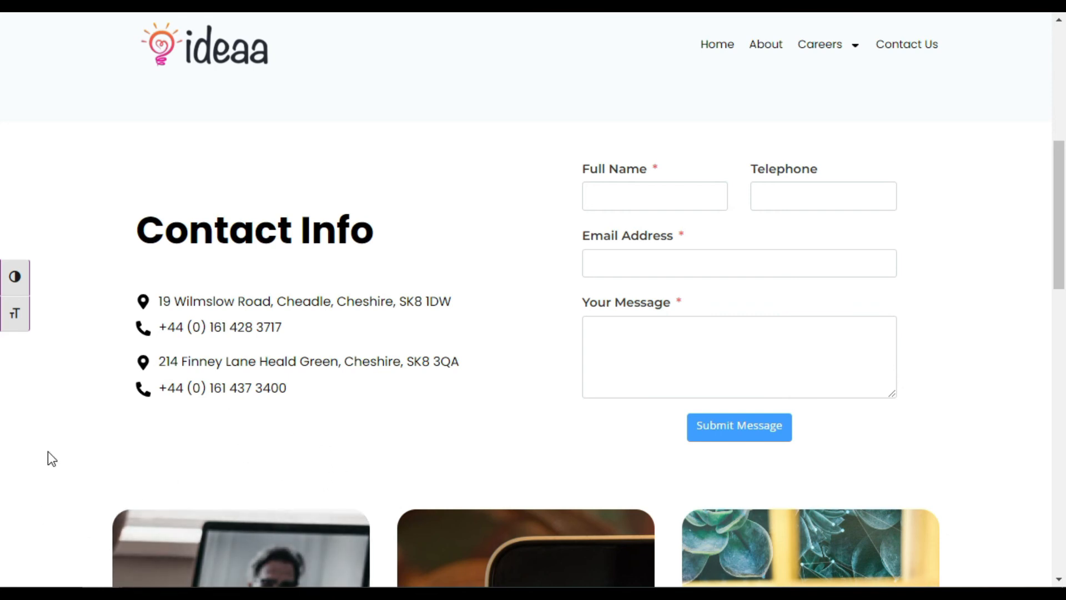